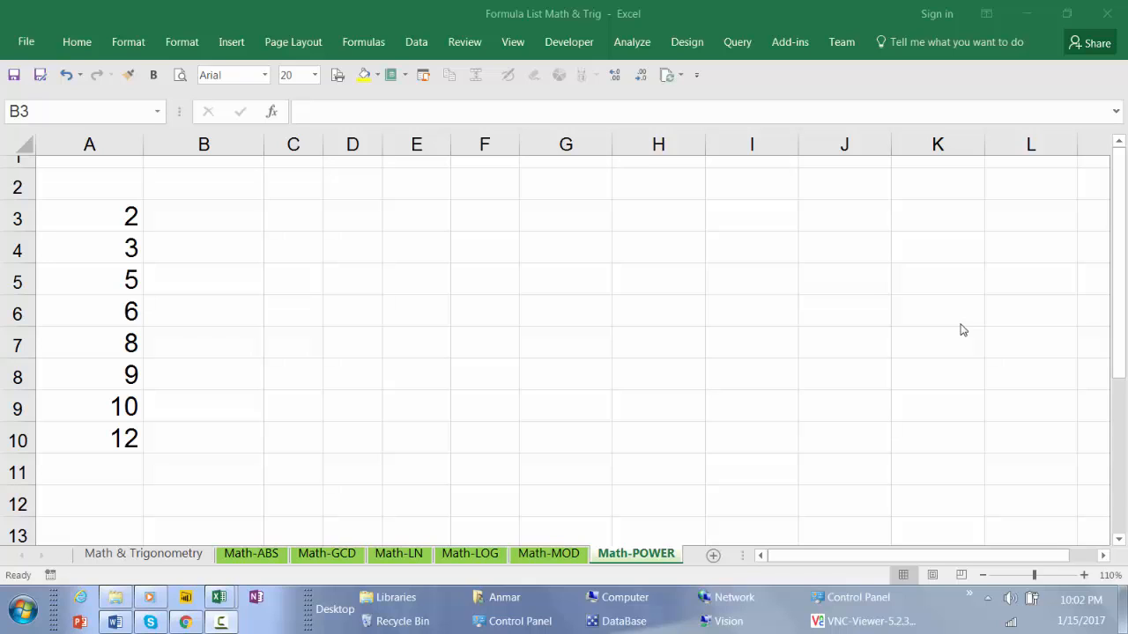
mouse_move(665, 321)
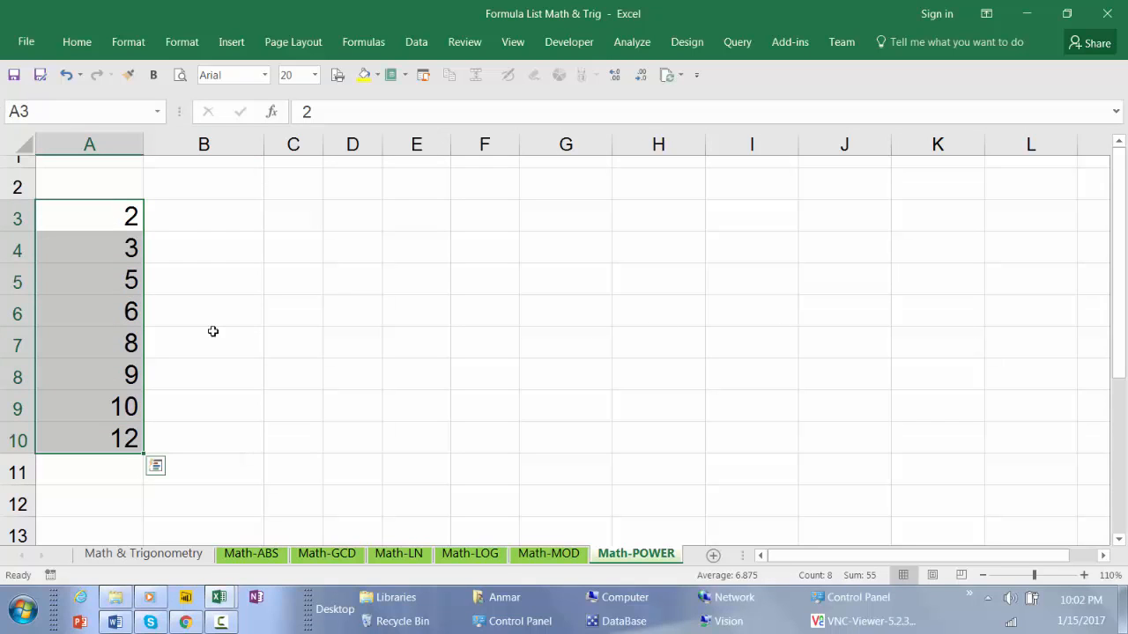
Enter the exponent 2 in cell D2
left_click(352, 187)
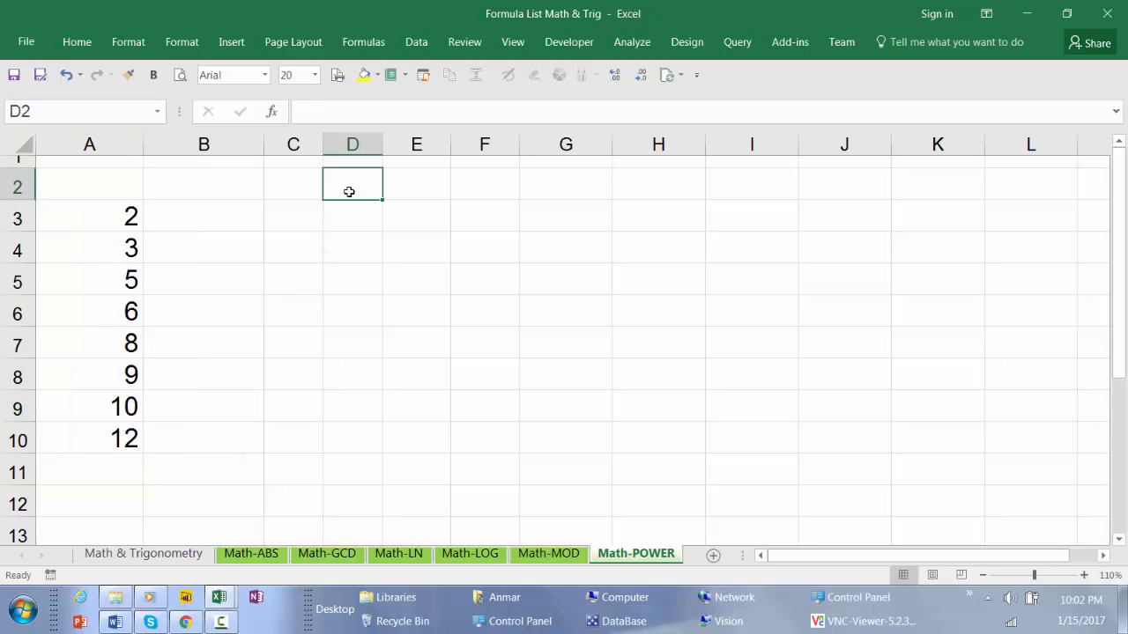
type("2")
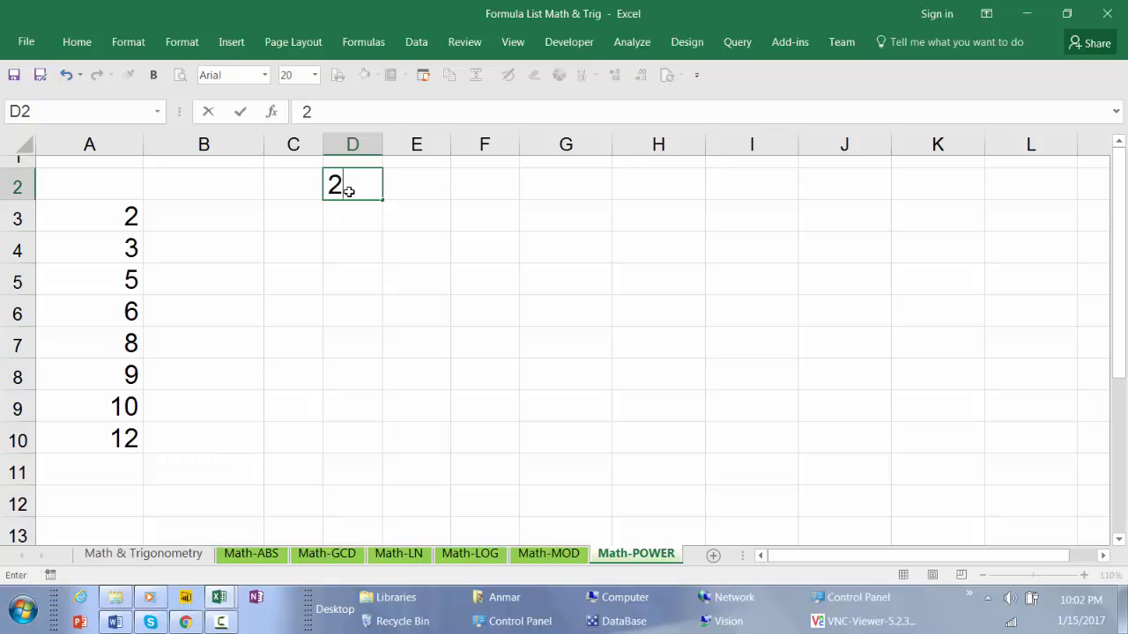
Commit the 2 in D2, widen column B and select B3 for the first formula
left_click(204, 216)
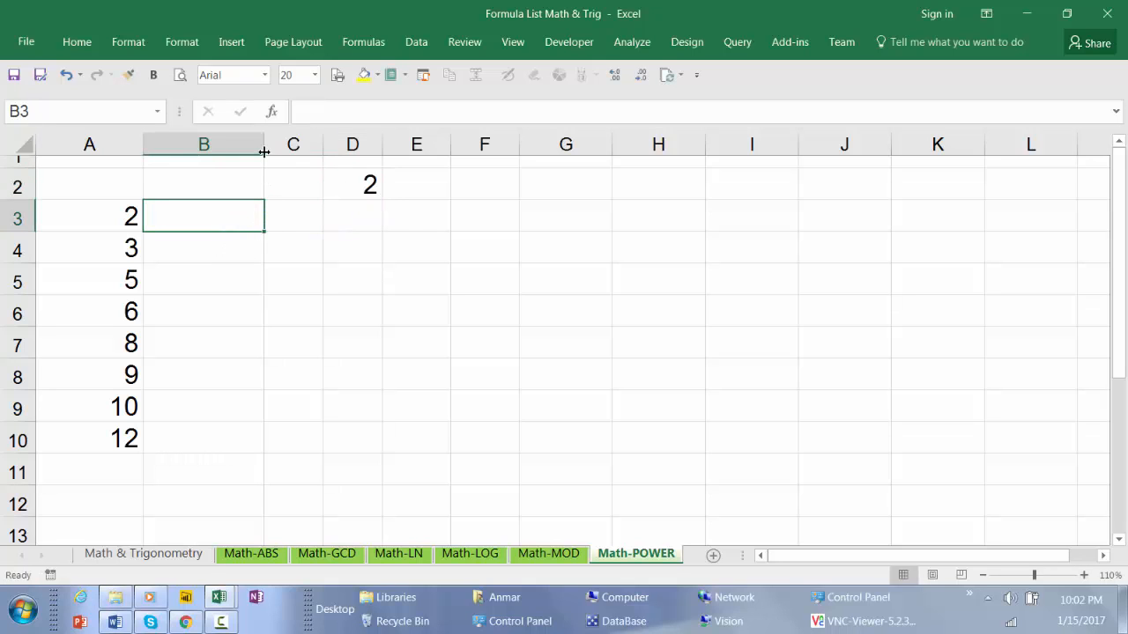
left_click_drag(264, 144, 300, 144)
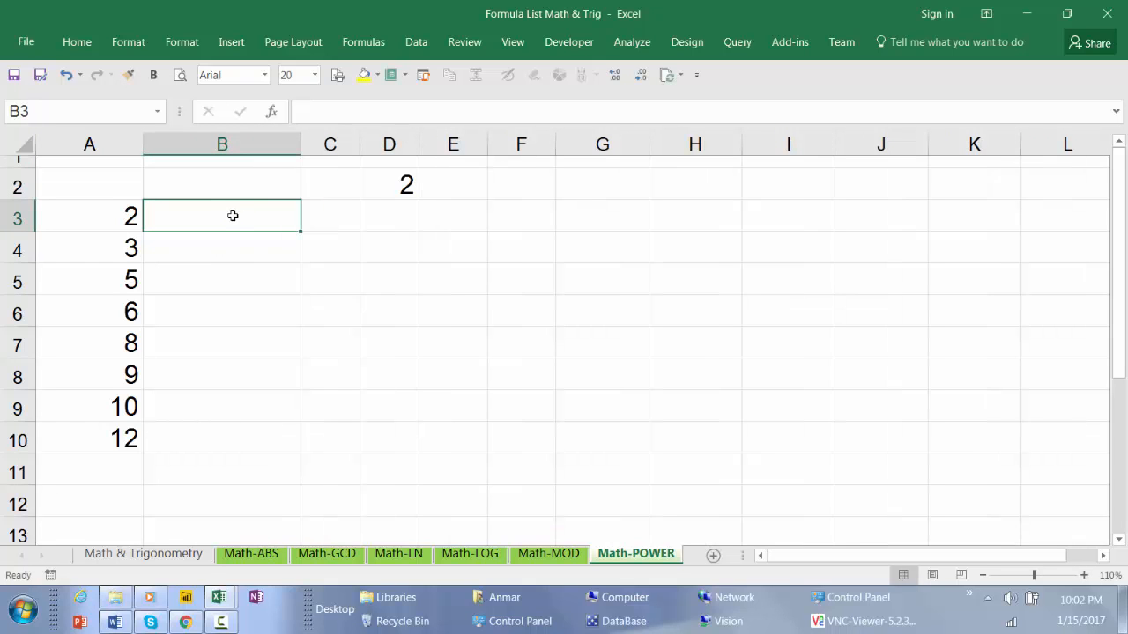
mouse_move(225, 215)
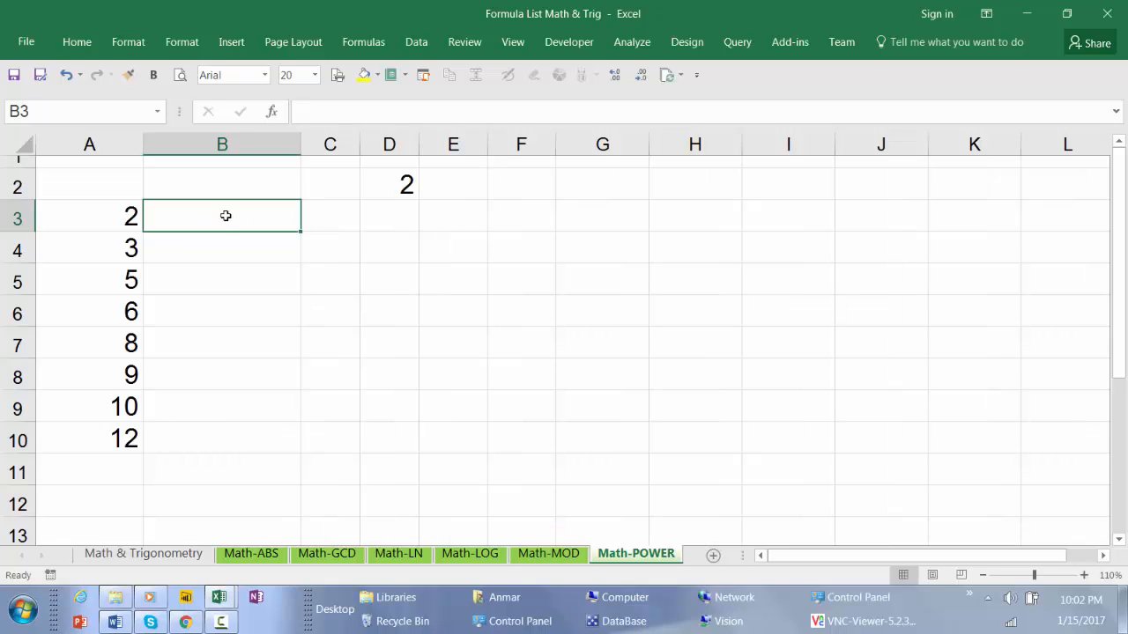
mouse_move(126, 215)
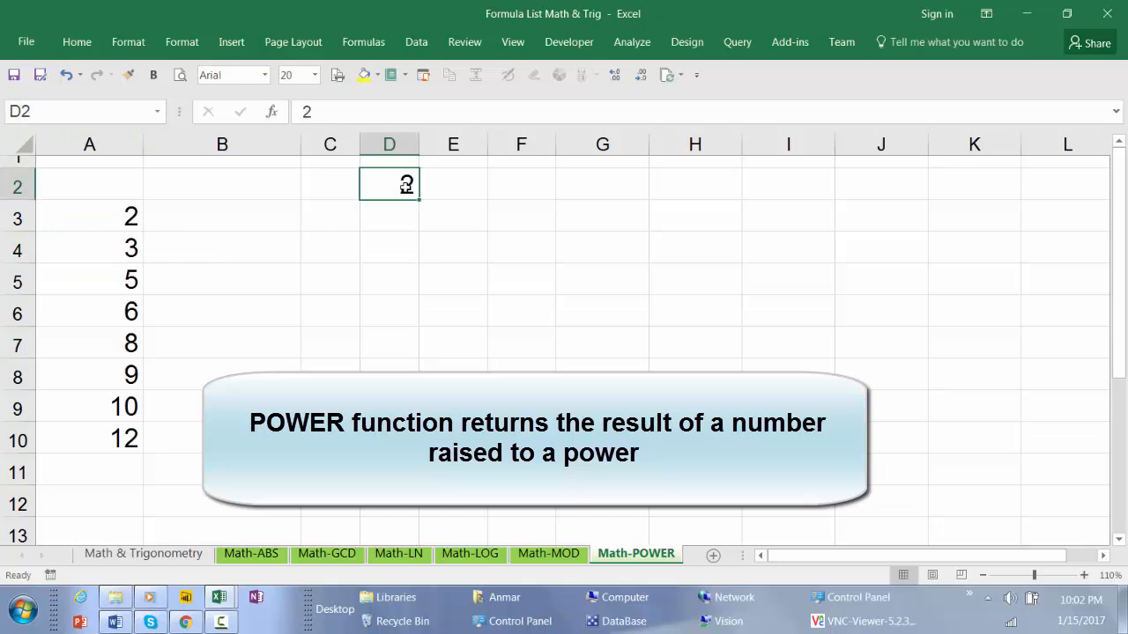
left_click(222, 219)
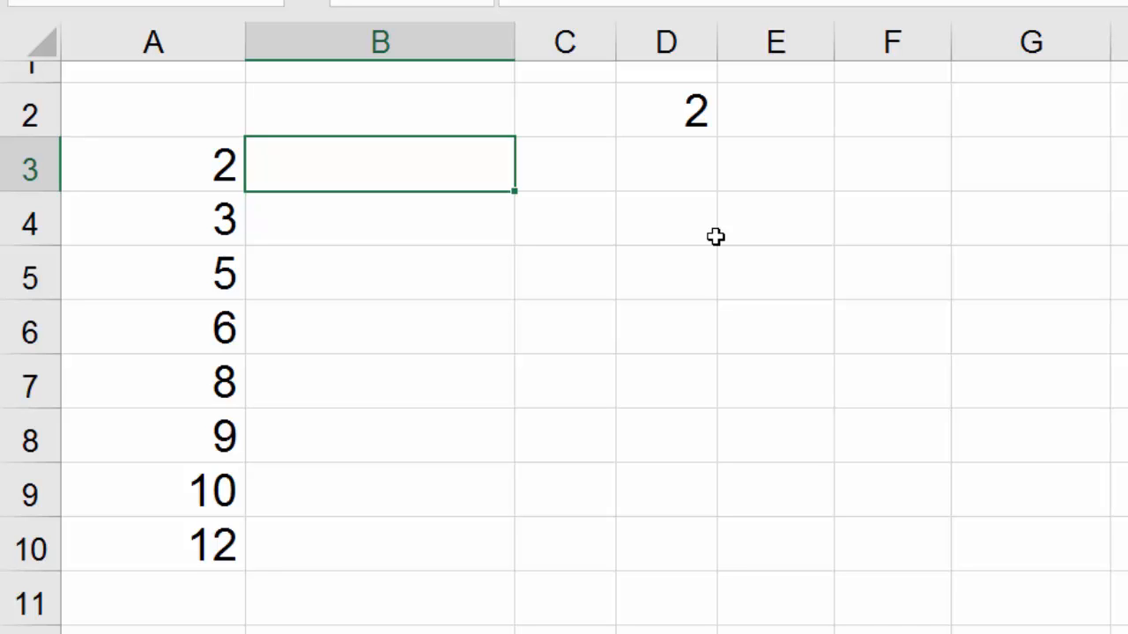
Enter =POWER(A3,$D$2) in B3 with D2 locked as an absolute reference
type("=")
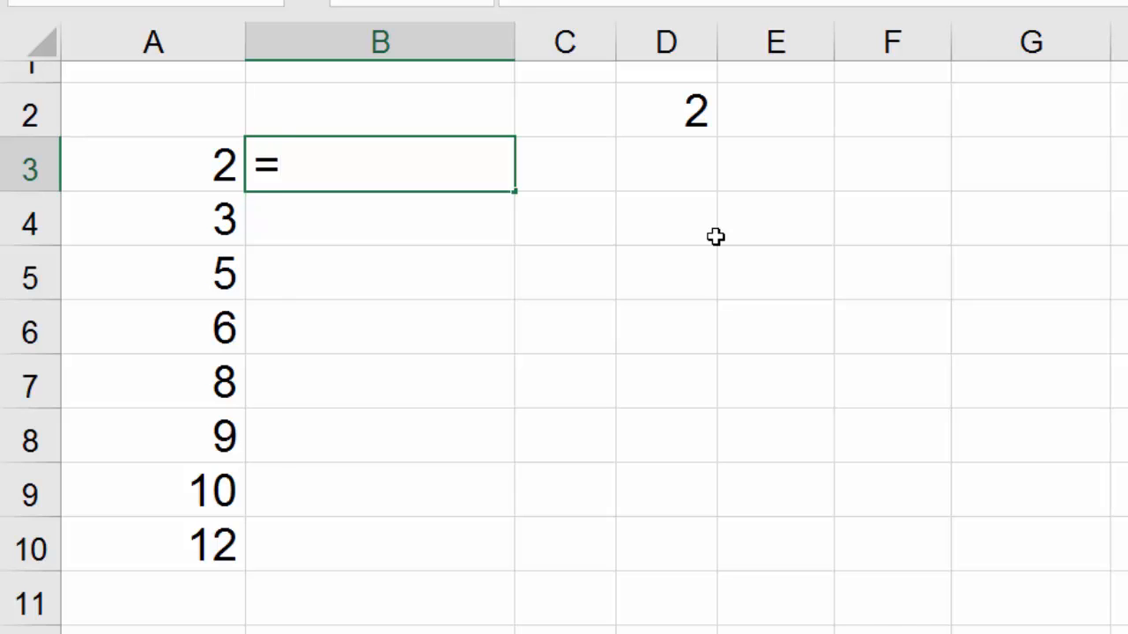
type("power")
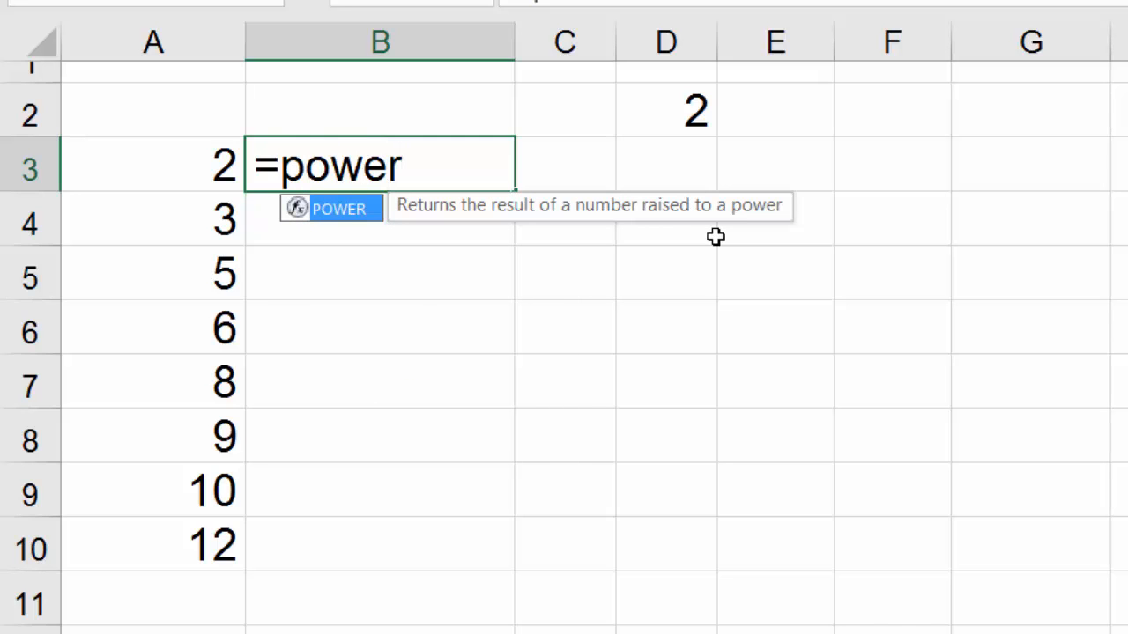
mouse_move(331, 215)
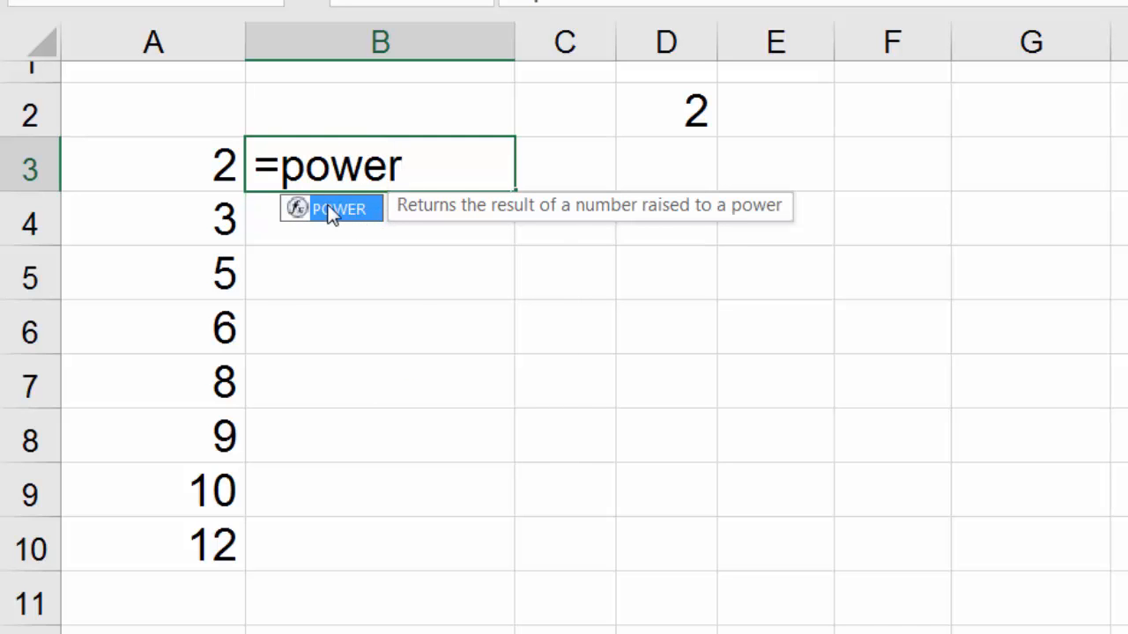
mouse_move(395, 251)
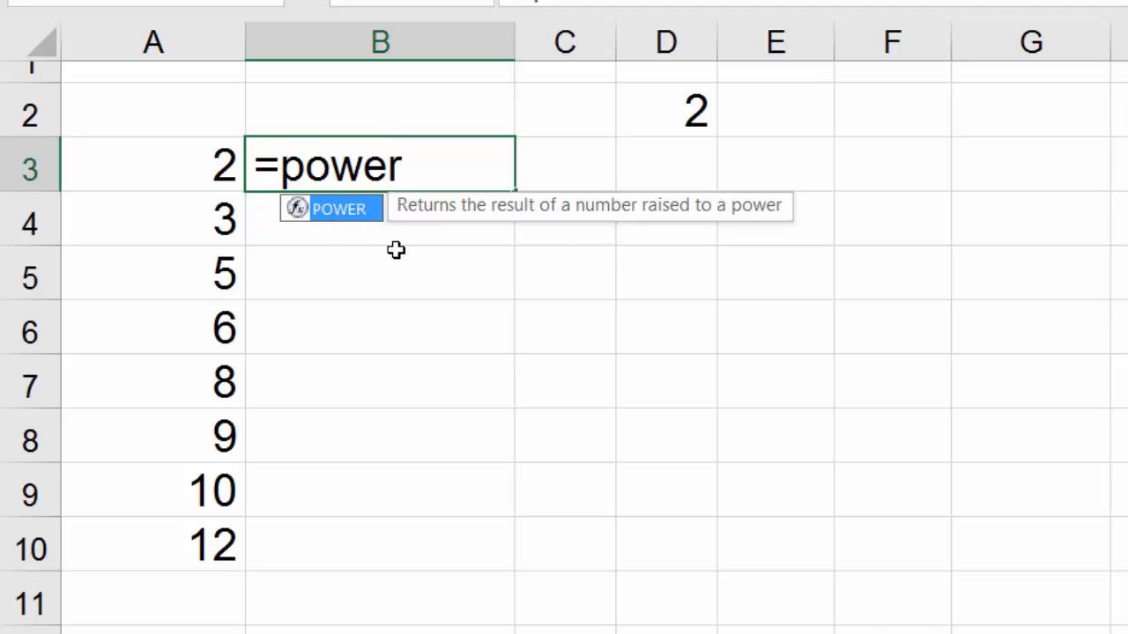
key("Tab")
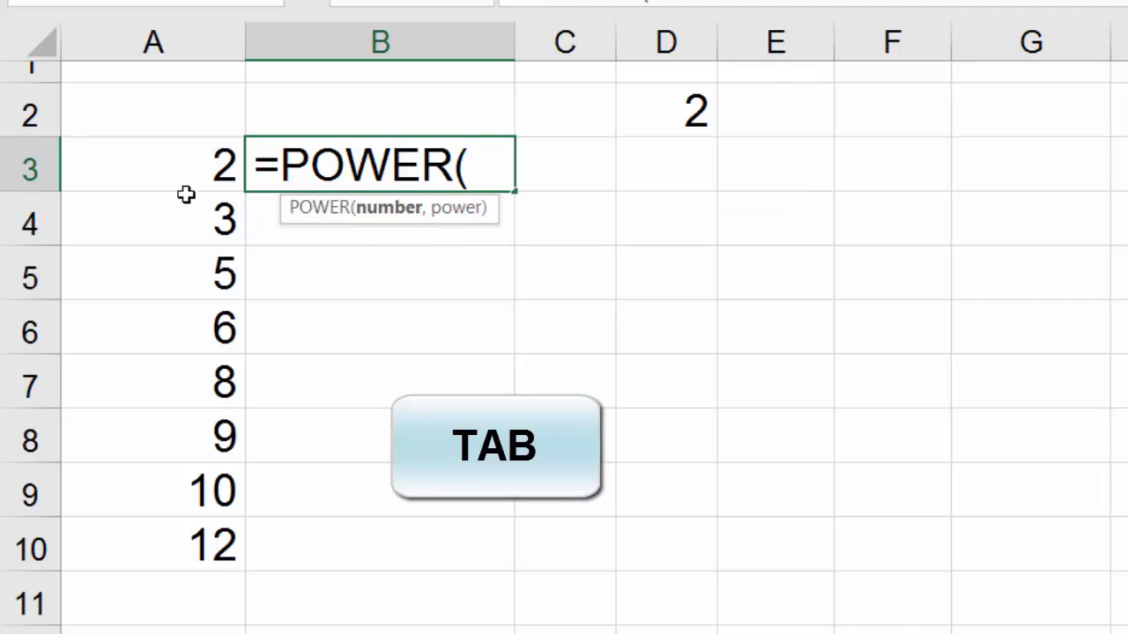
left_click(151, 165)
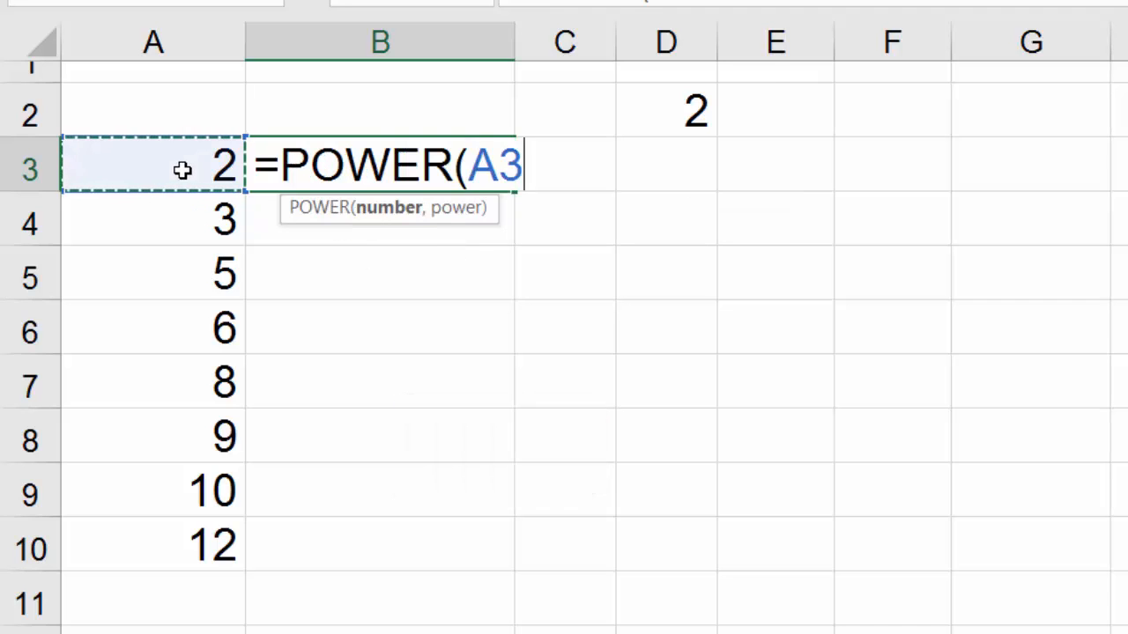
type(",")
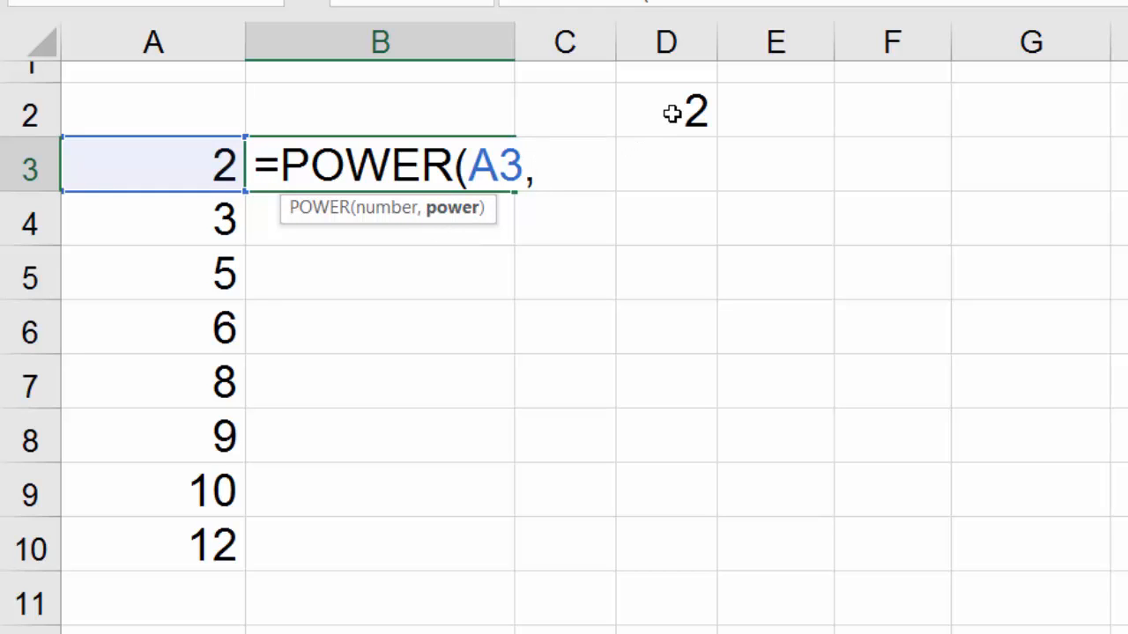
left_click(666, 112)
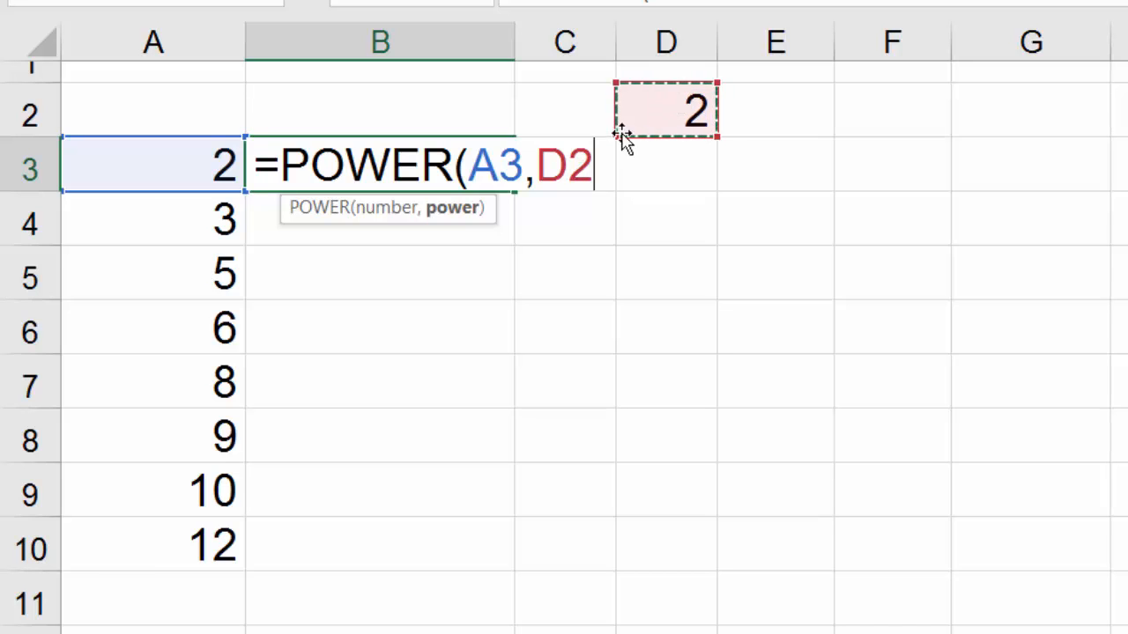
key("f4")
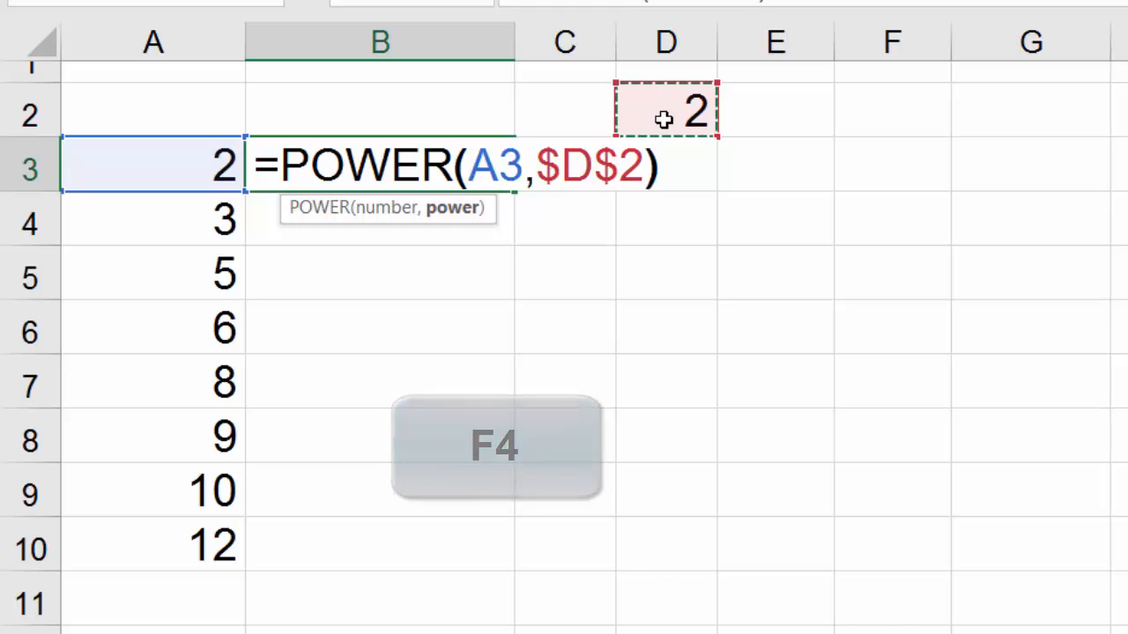
key("f4")
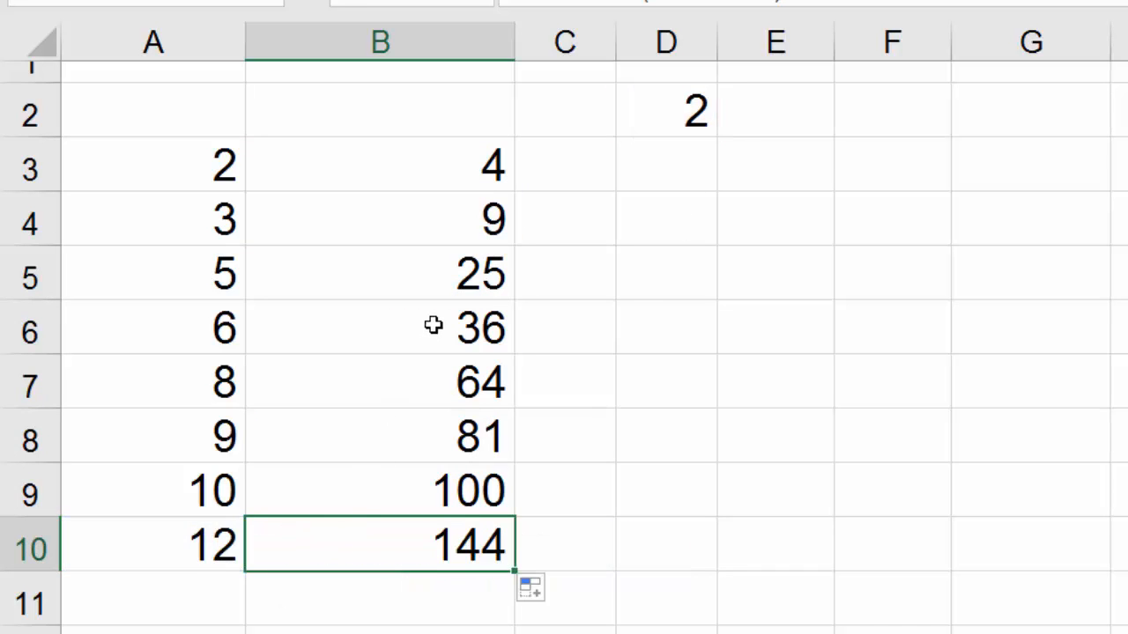
mouse_move(439, 325)
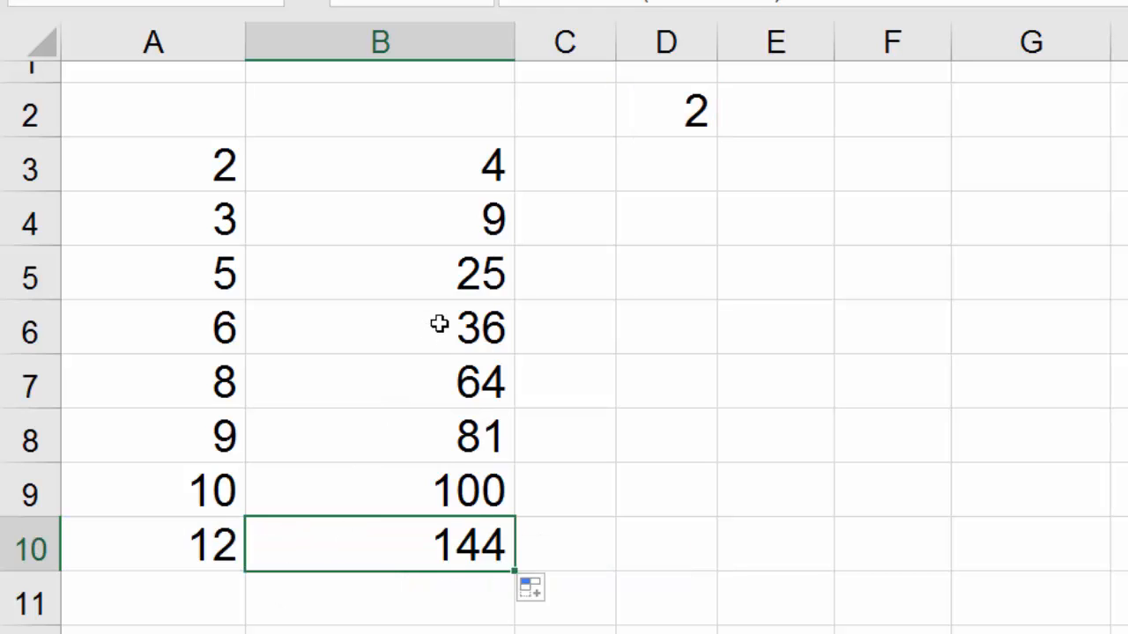
left_click(380, 275)
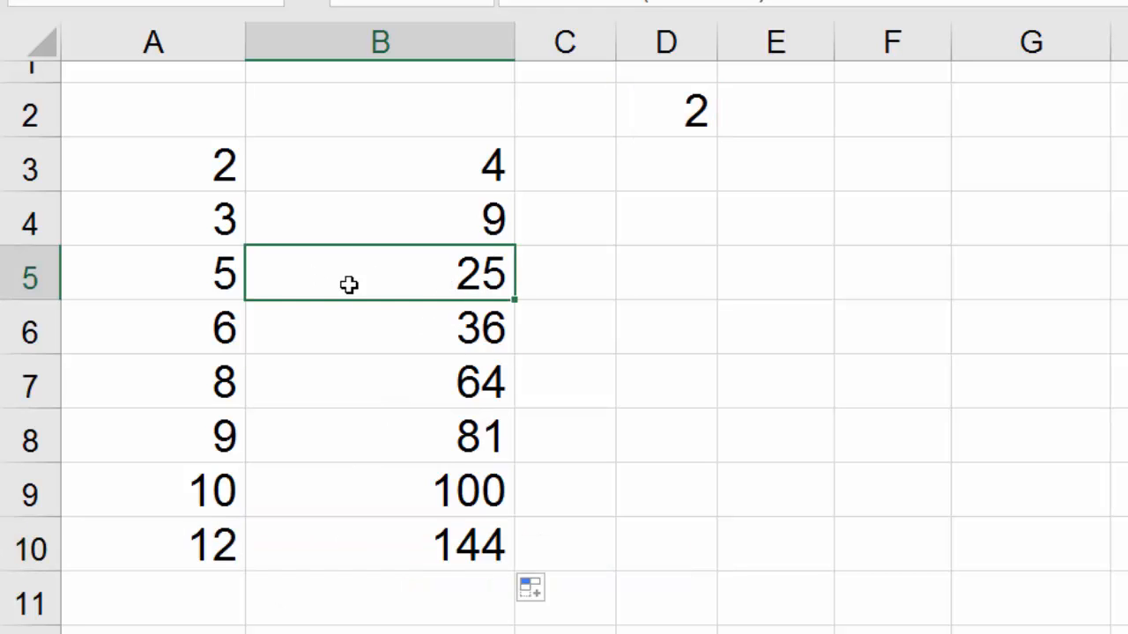
left_click(152, 274)
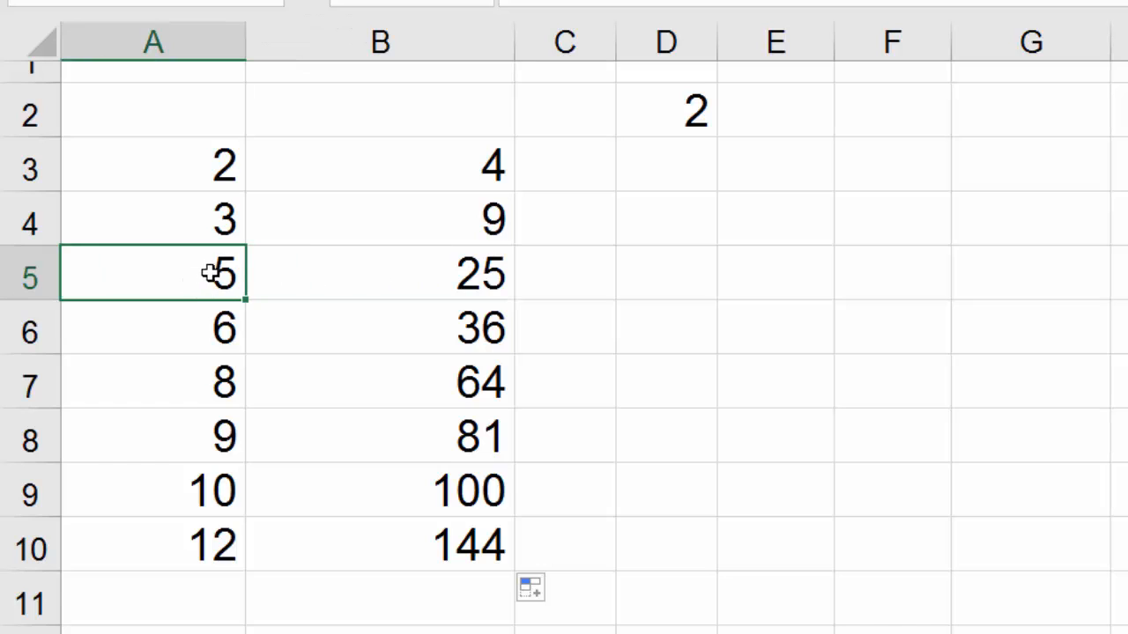
mouse_move(409, 303)
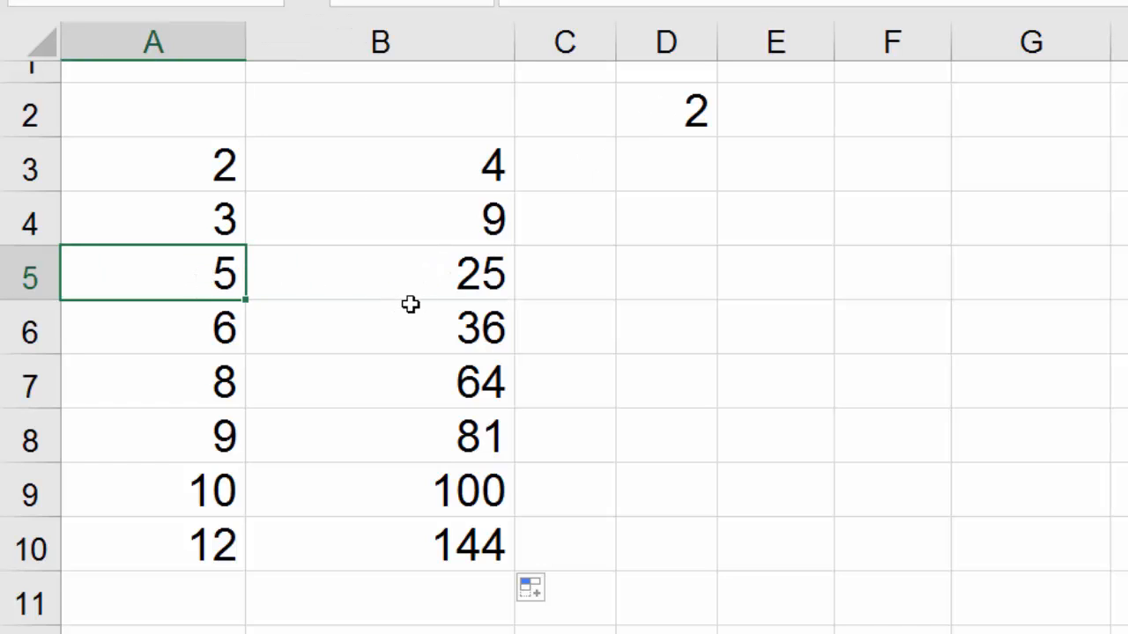
left_click(151, 437)
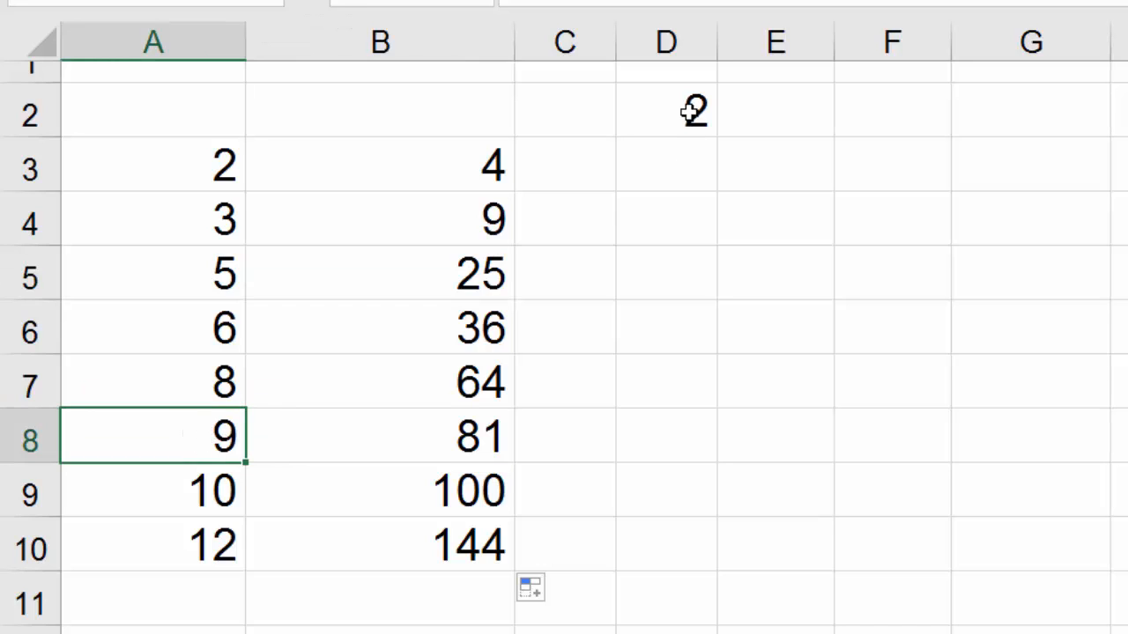
left_click(380, 437)
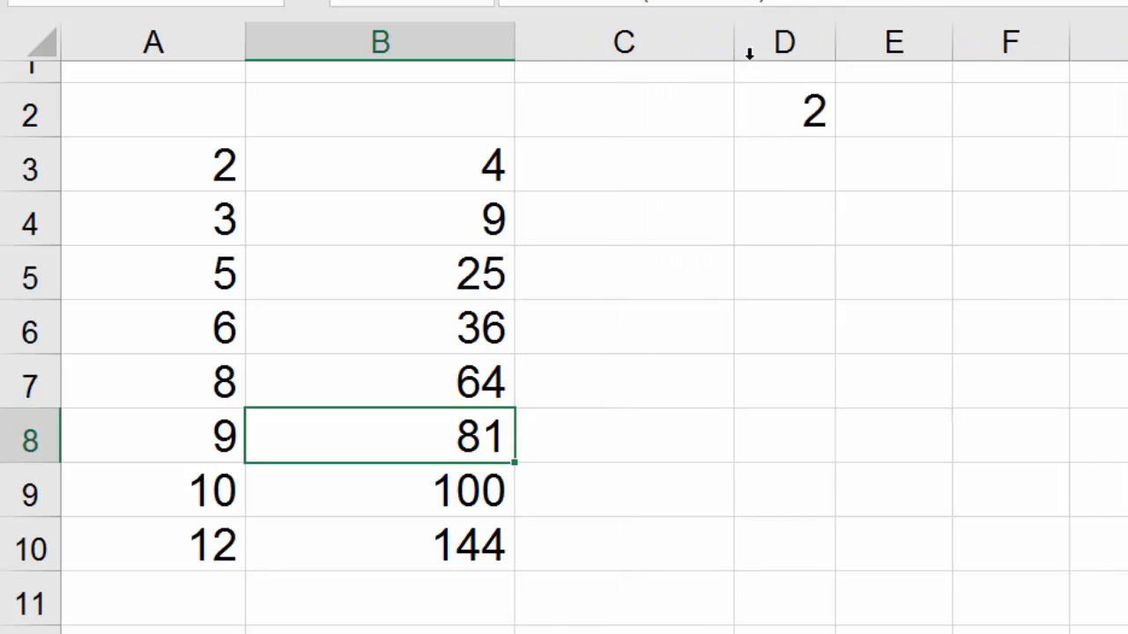
left_click(636, 166)
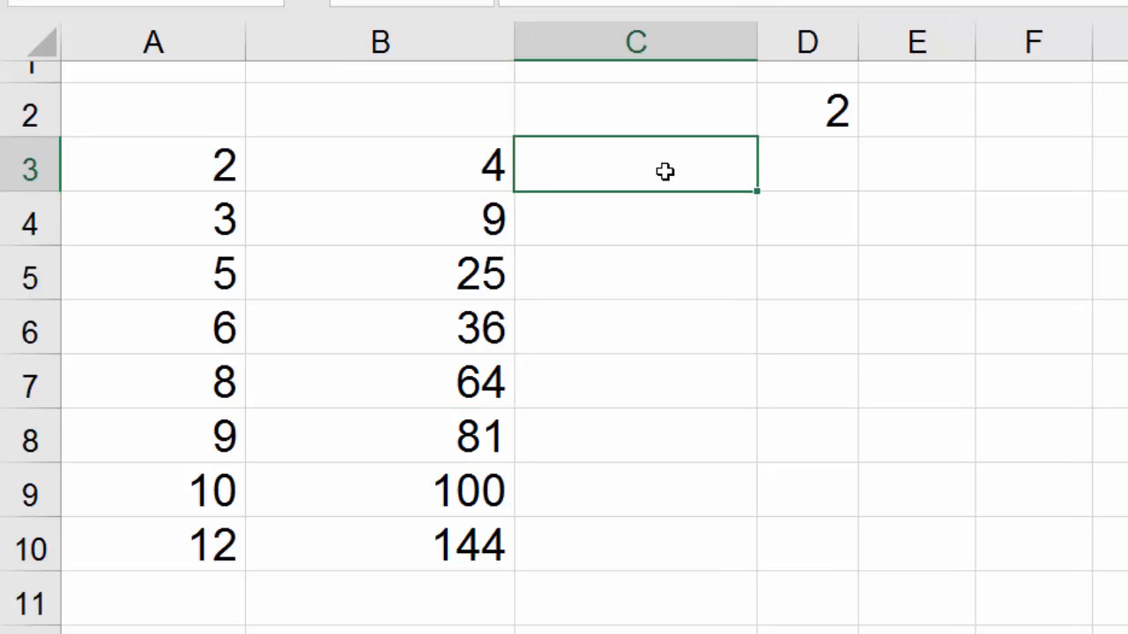
Enter =A3^$D$2 in C3 with an absolute exponent reference and review it
type("=")
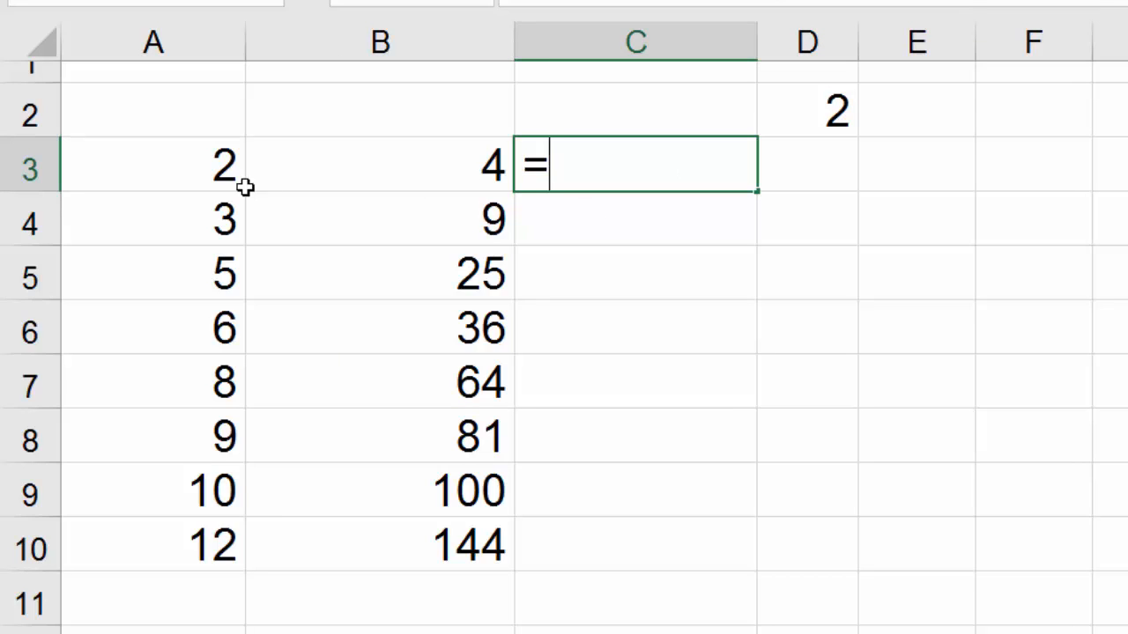
left_click(152, 165)
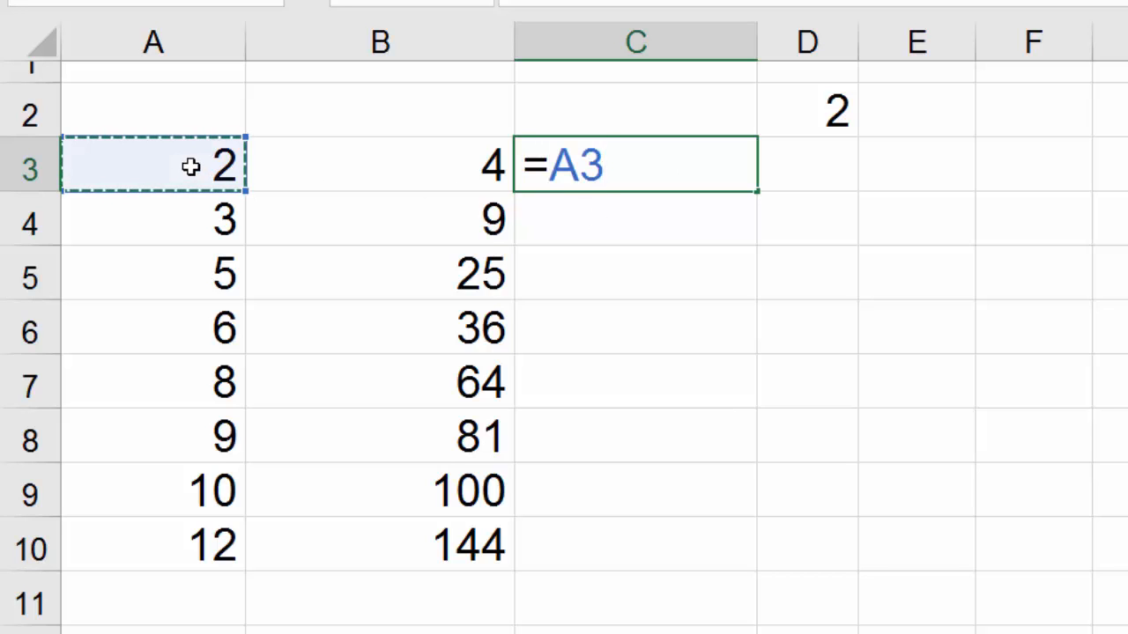
key("shift+6")
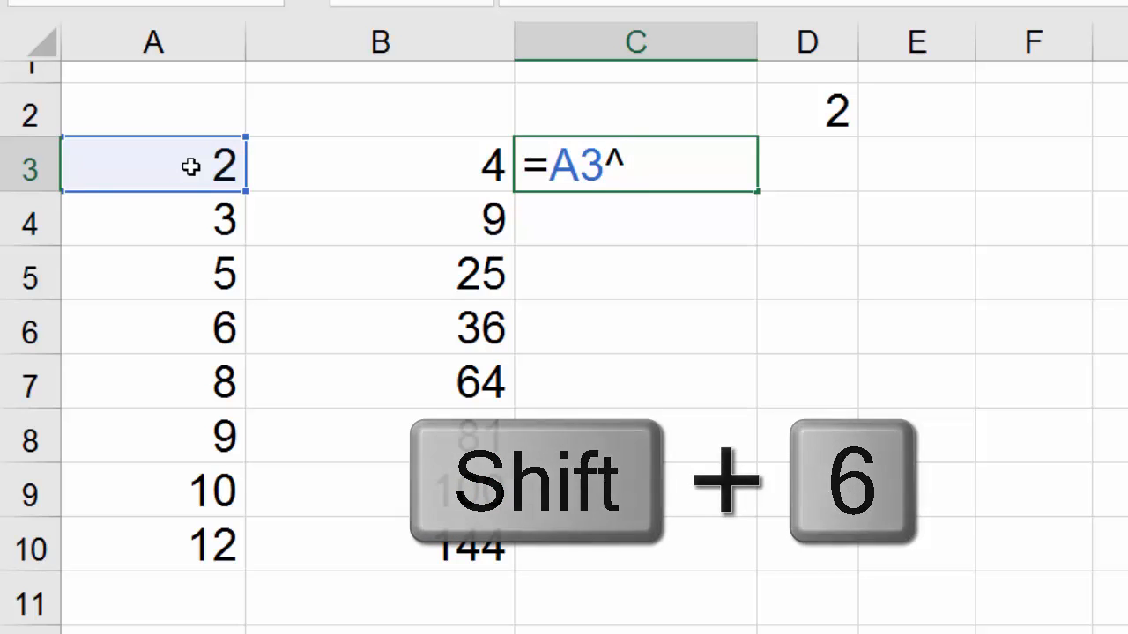
left_click(804, 110)
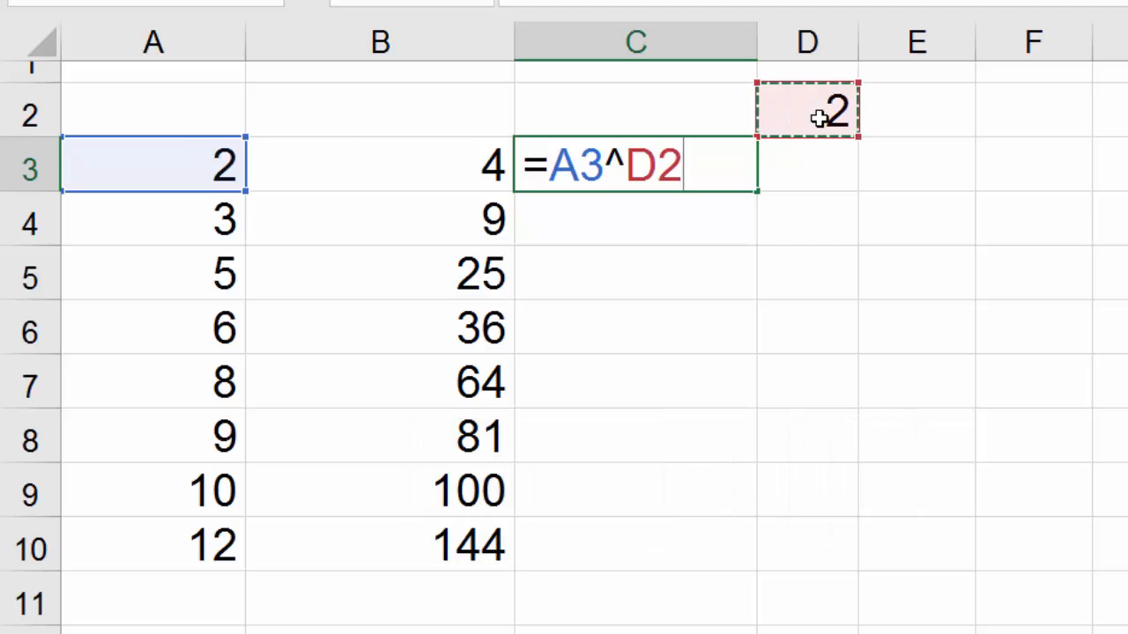
key("f4")
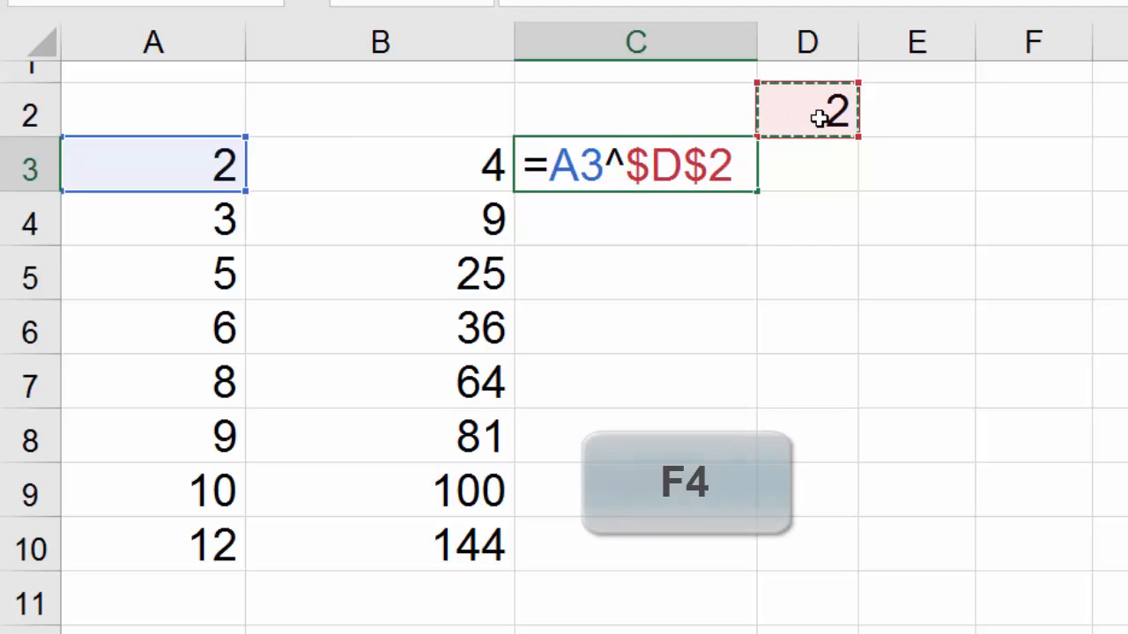
key("f4")
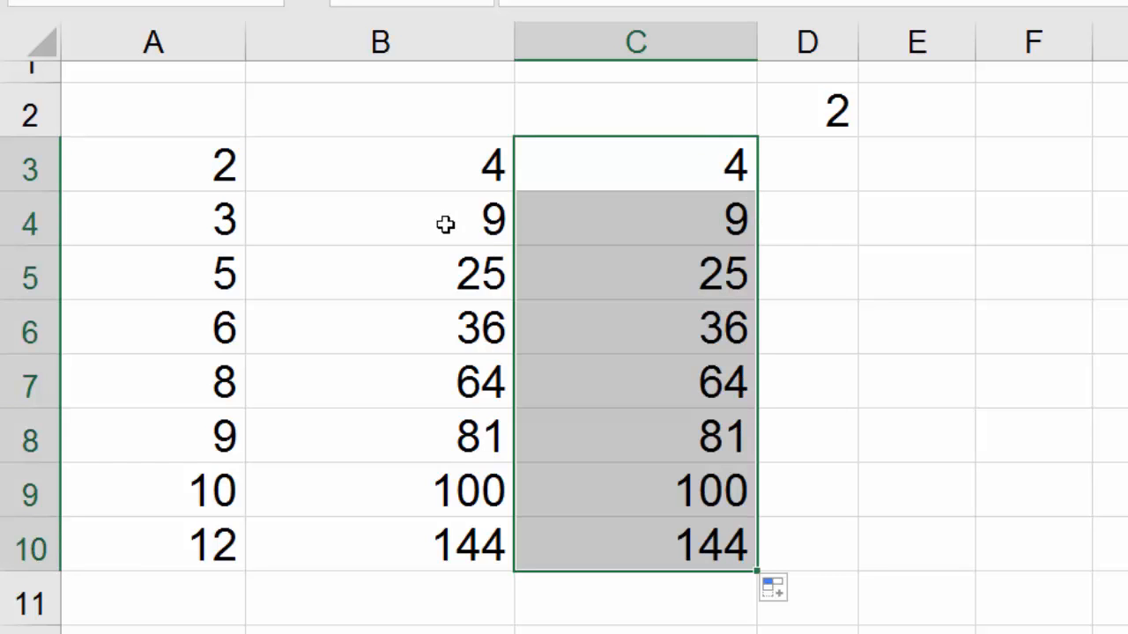
left_click(634, 166)
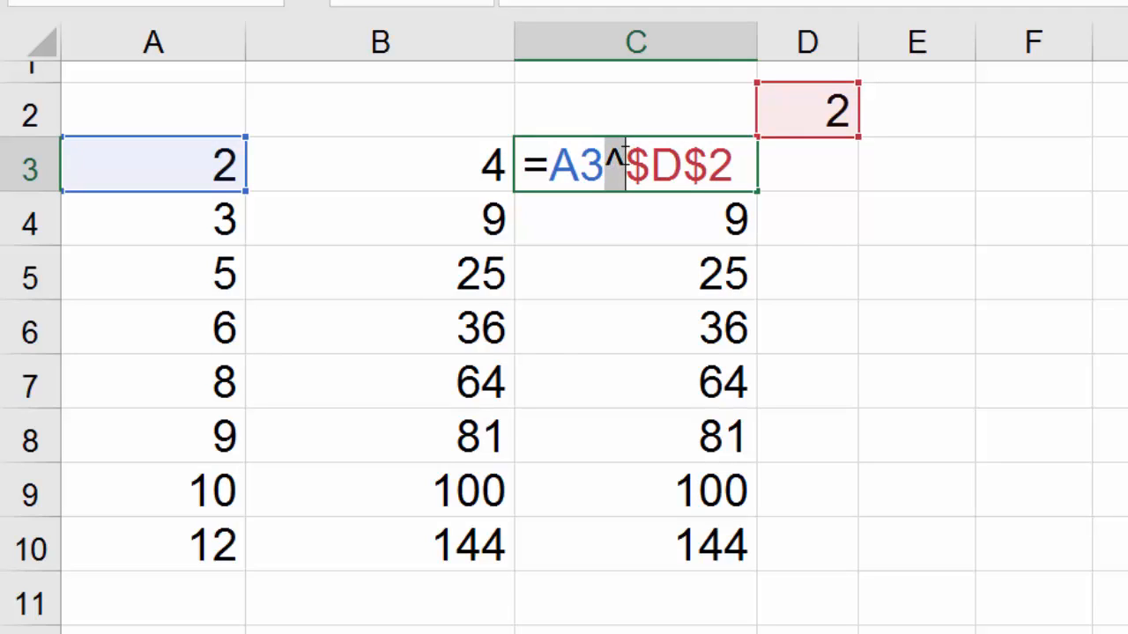
mouse_move(809, 108)
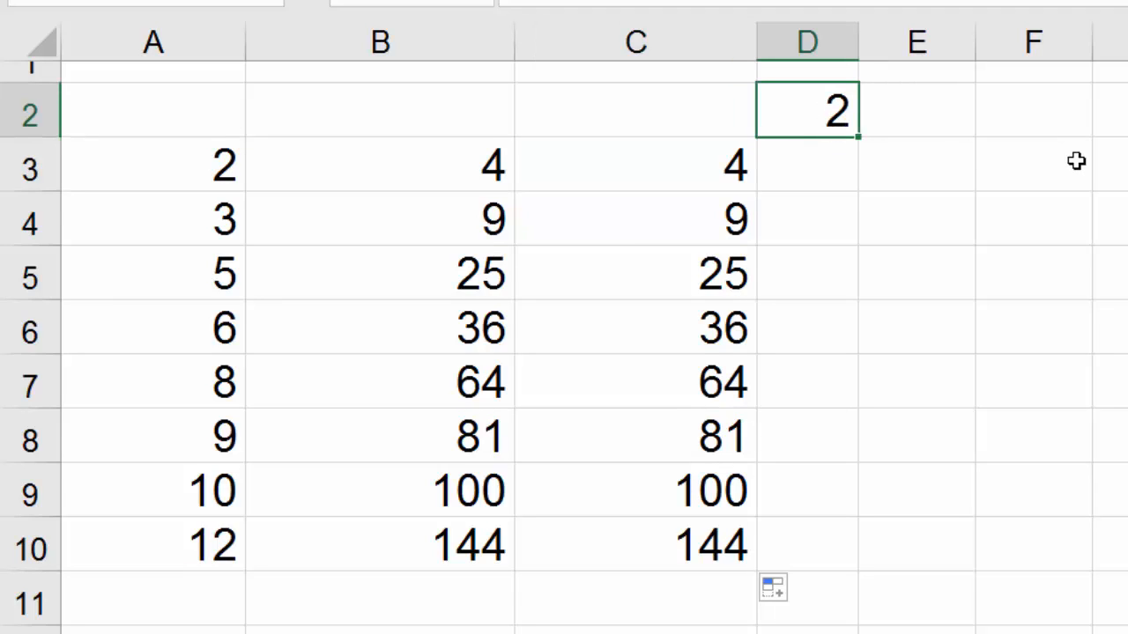
mouse_move(490, 208)
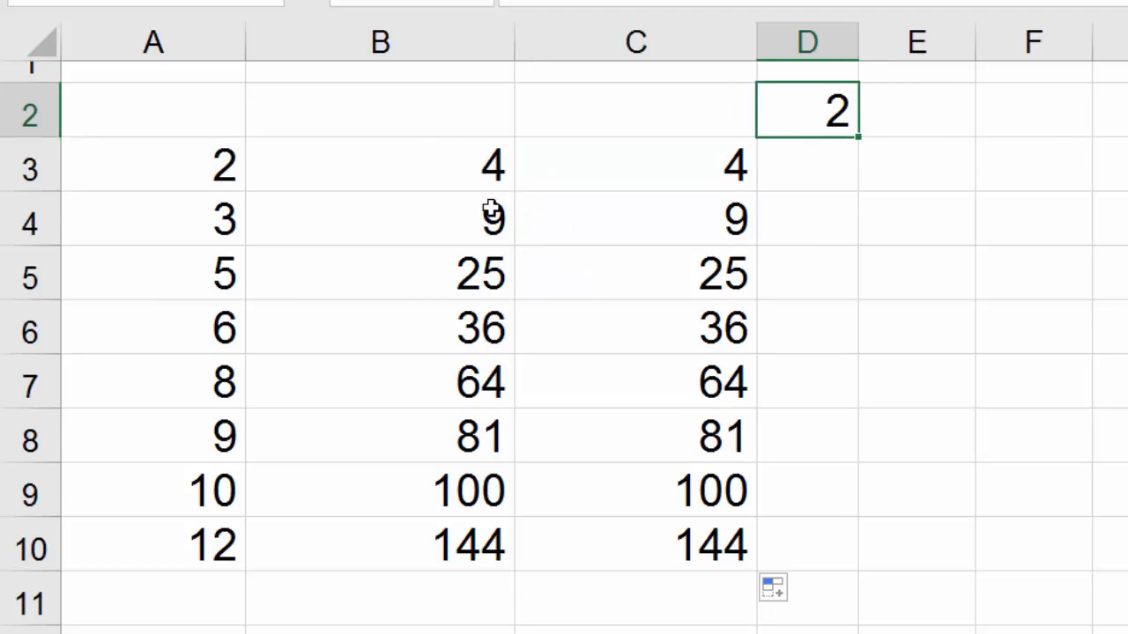
mouse_move(832, 109)
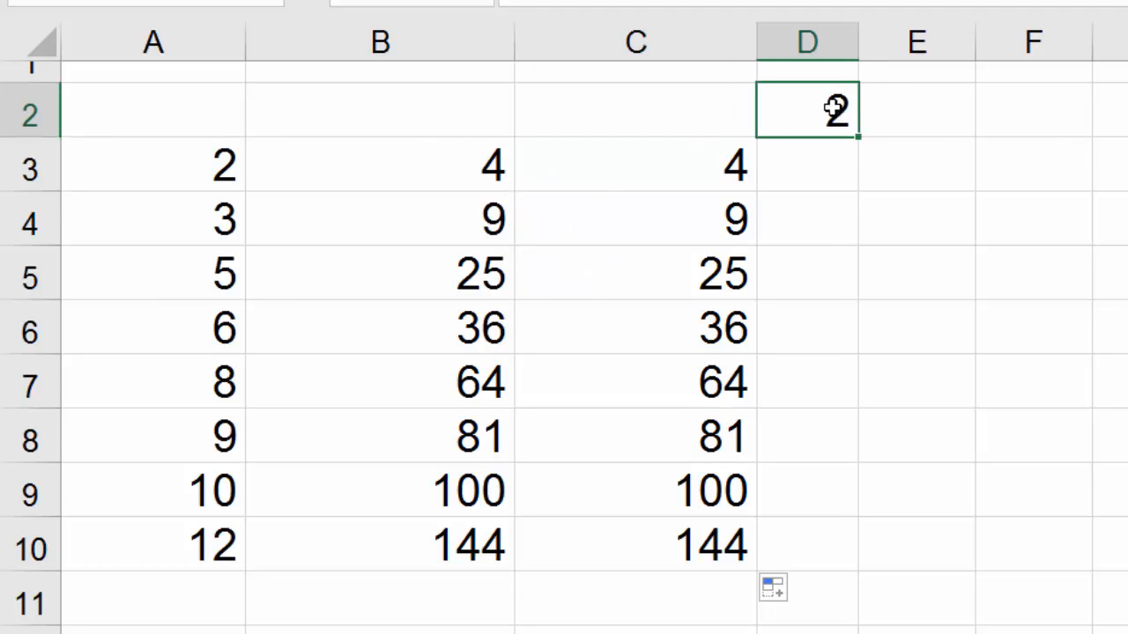
mouse_move(1085, 123)
type("3")
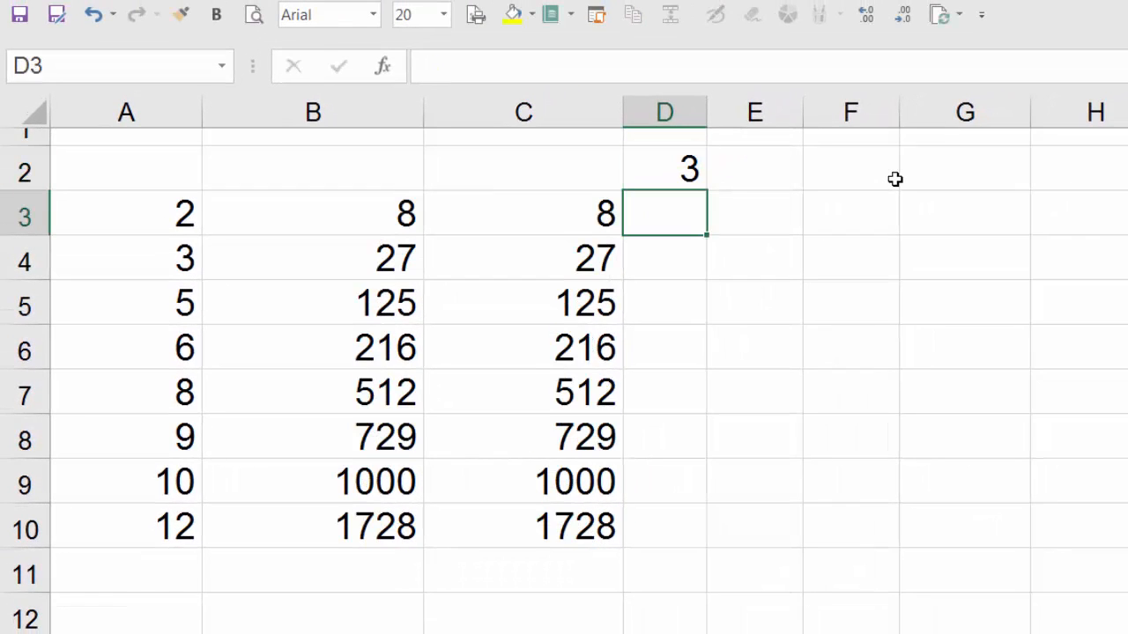
mouse_move(703, 255)
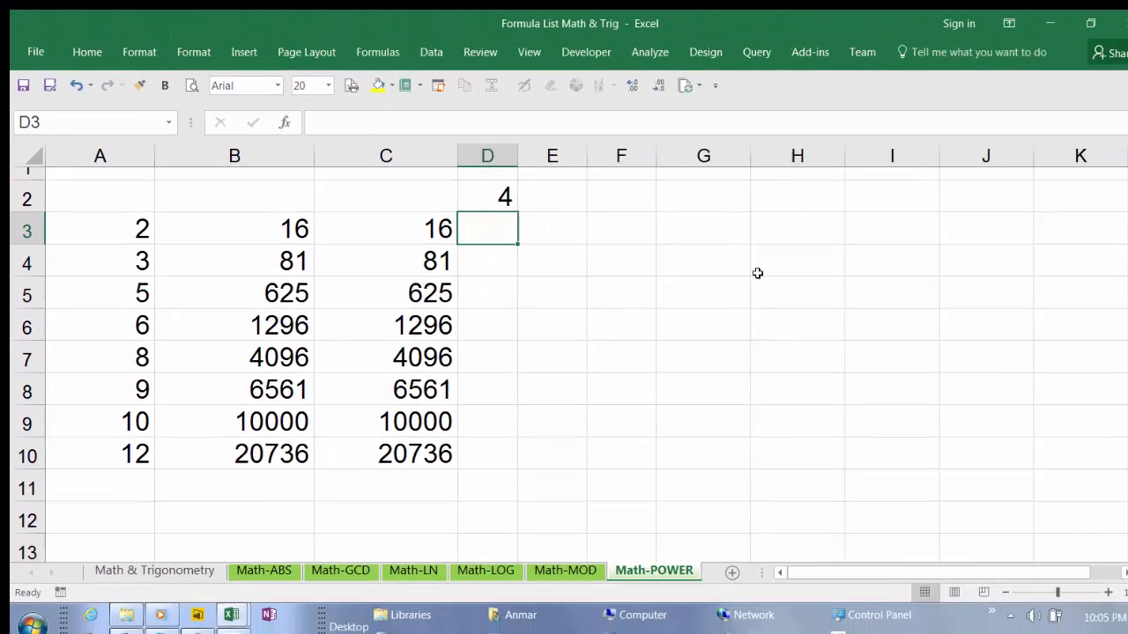
Leave D2 at 4 so both columns show fourth powers, 16 through 20736
left_click(786, 261)
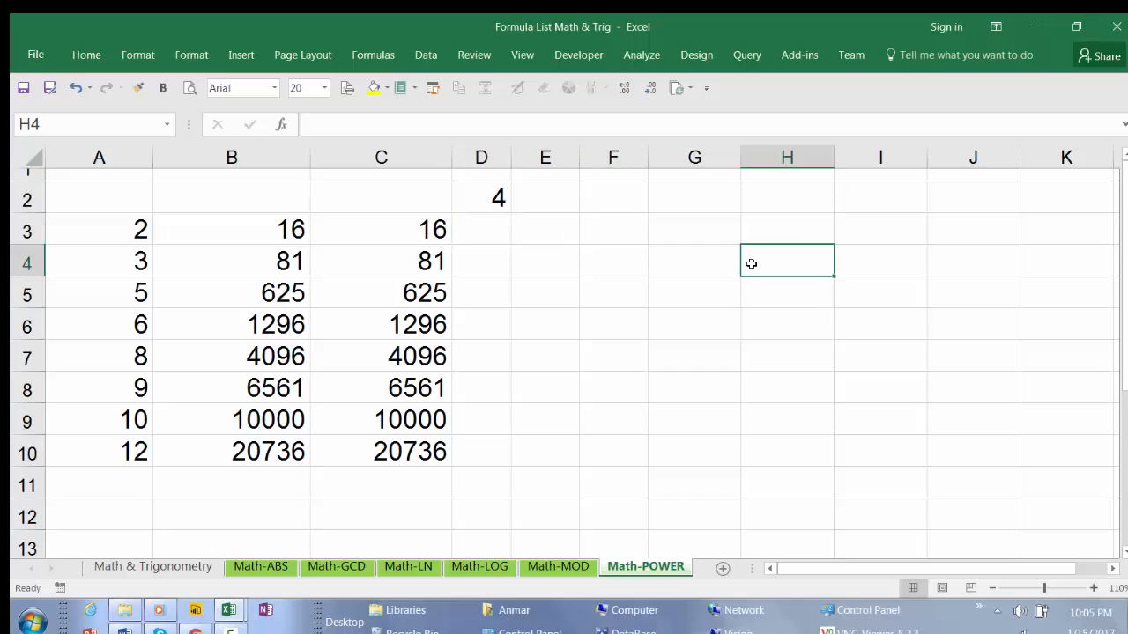